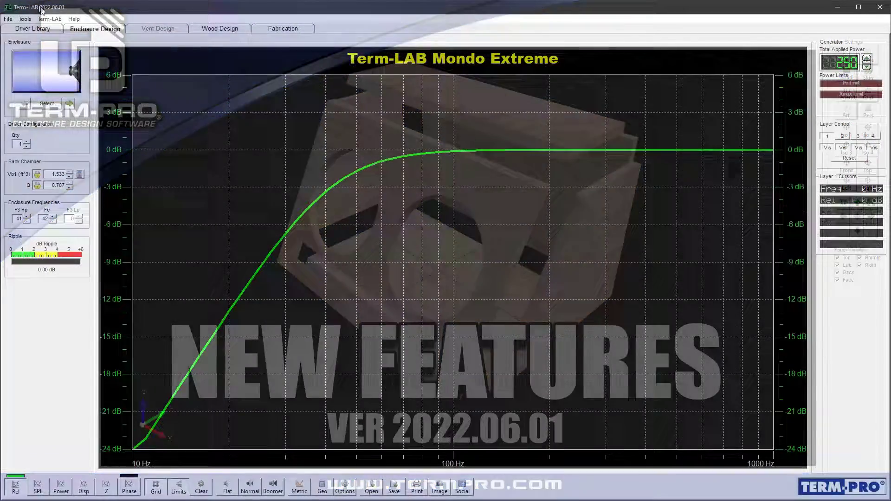
- Request a software update check from the Help menu
{"action": "left_click", "coordinate": [73, 19]}
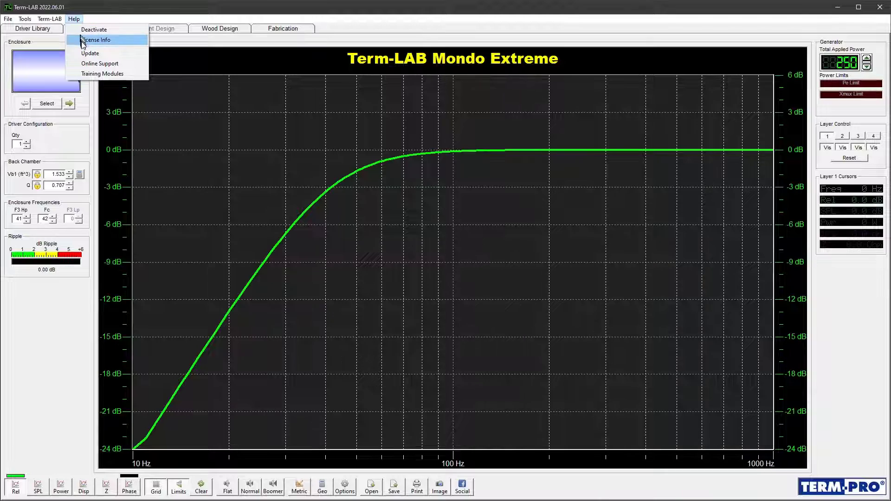
{"action": "mouse_move", "coordinate": [87, 54]}
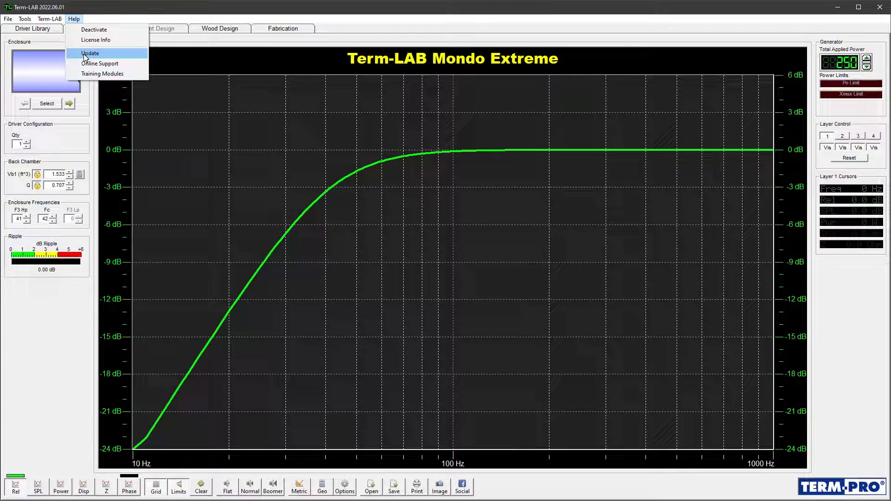
{"action": "left_click", "coordinate": [219, 28]}
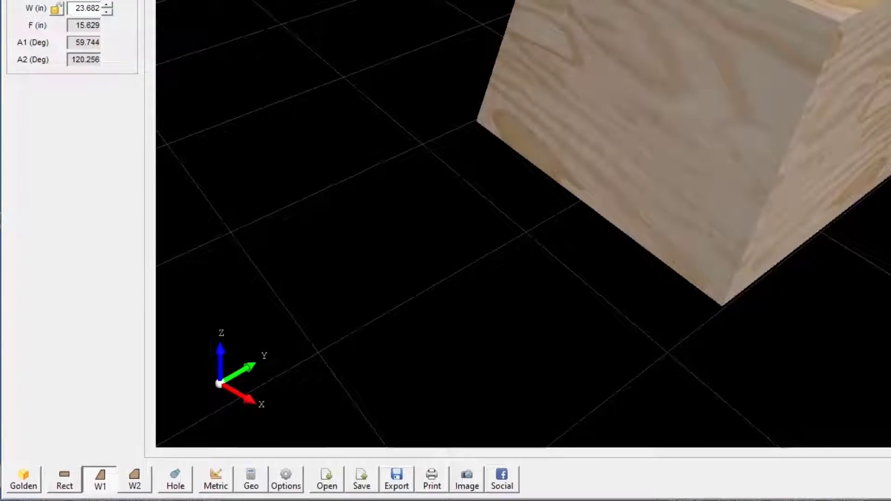
- Add a circular hole using the driver dimensions: 9.000 in diameter, 5.331 in depth
{"action": "left_click", "coordinate": [176, 485]}
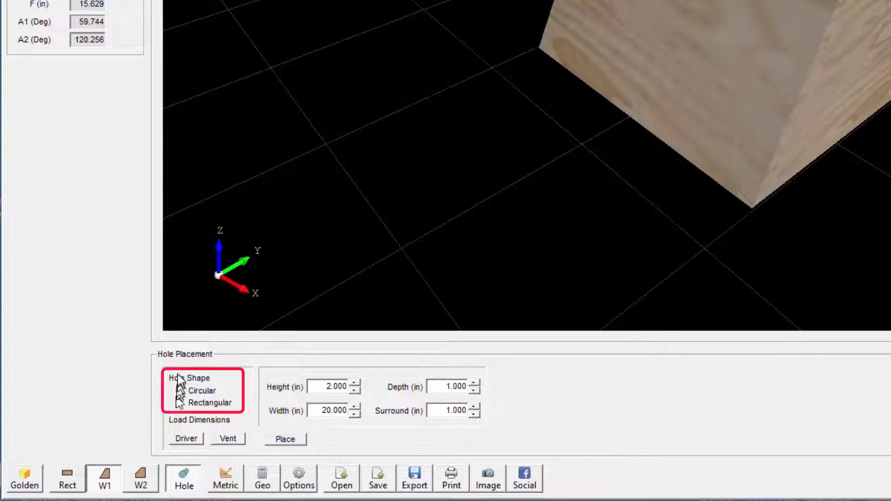
{"action": "left_click", "coordinate": [179, 391]}
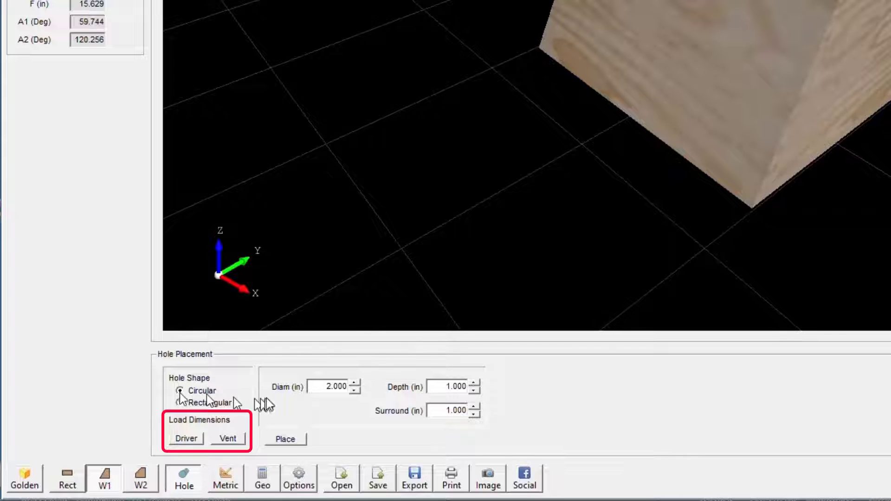
{"action": "mouse_move", "coordinate": [272, 411]}
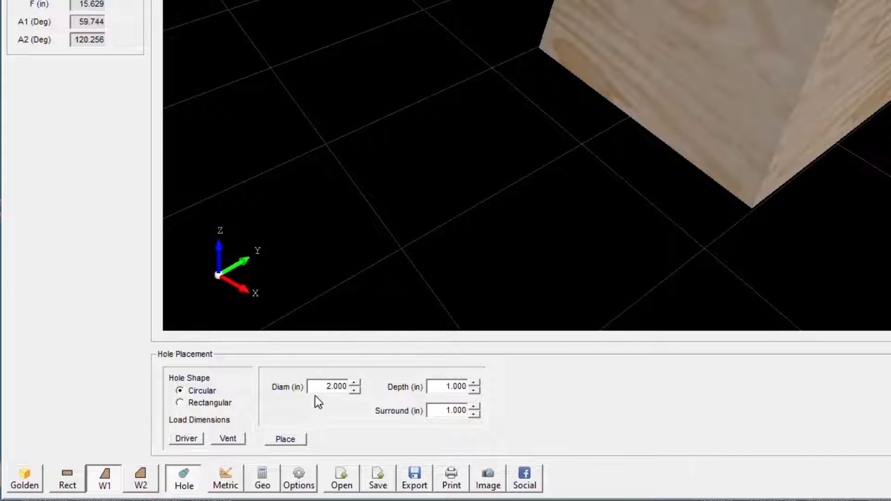
{"action": "left_click", "coordinate": [186, 438]}
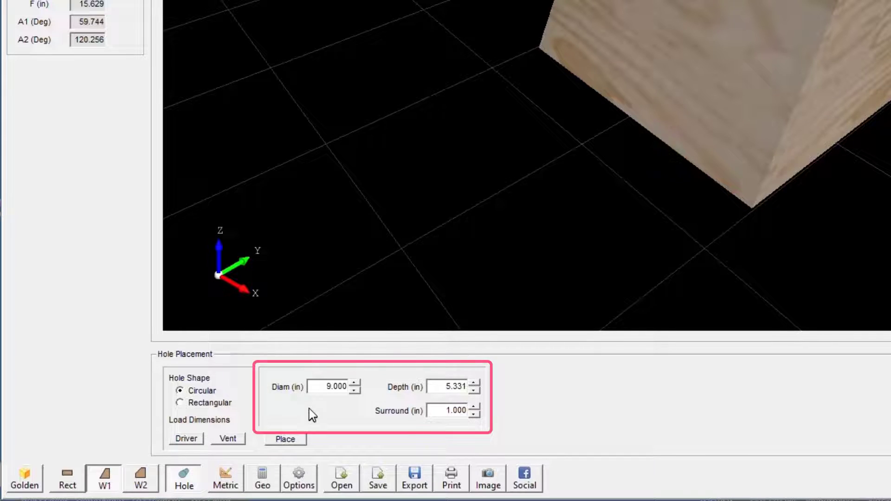
{"action": "mouse_move", "coordinate": [313, 387]}
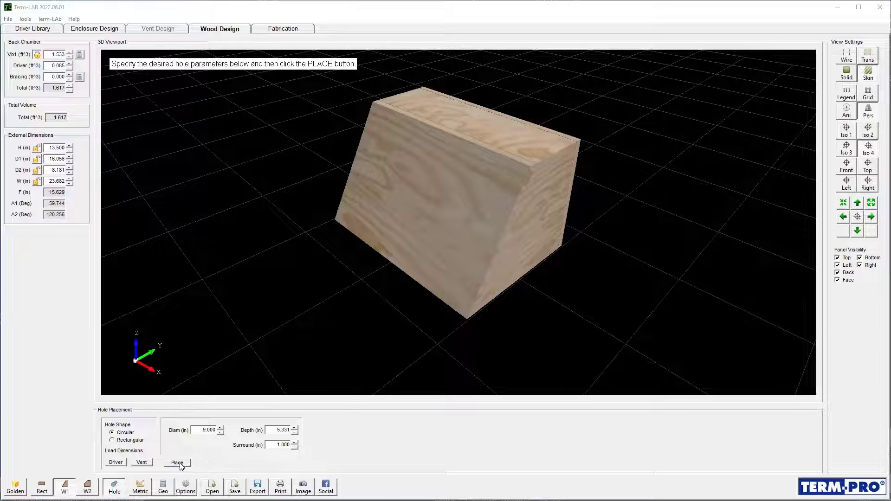
- Place the 9-inch driver hole on the front panel, offset right to Hc 5.600 in
{"action": "left_click", "coordinate": [177, 462]}
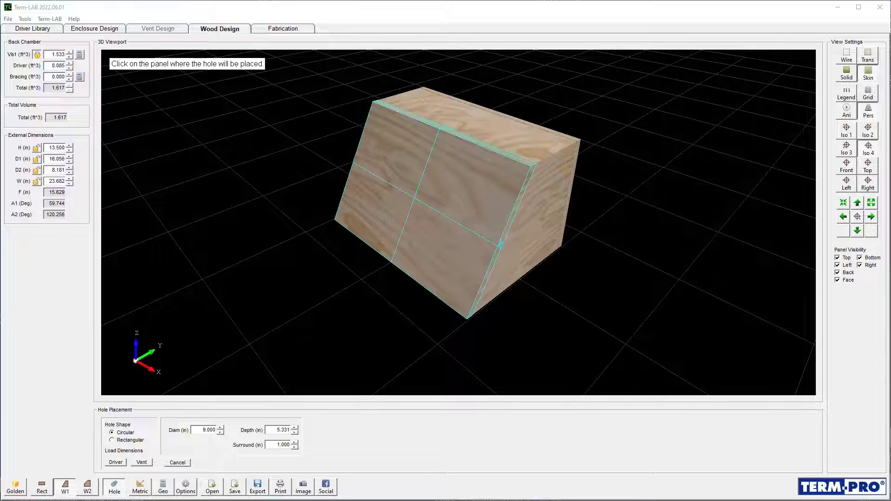
{"action": "left_click", "coordinate": [378, 252]}
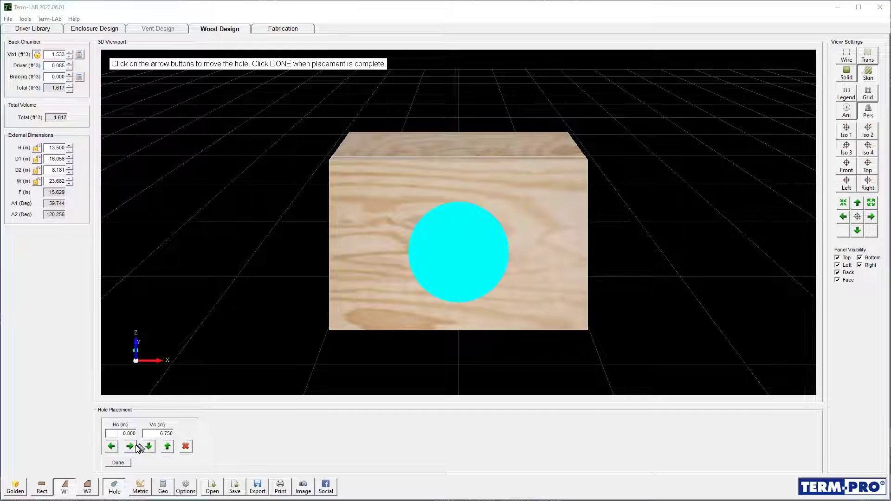
{"action": "left_click", "coordinate": [129, 447]}
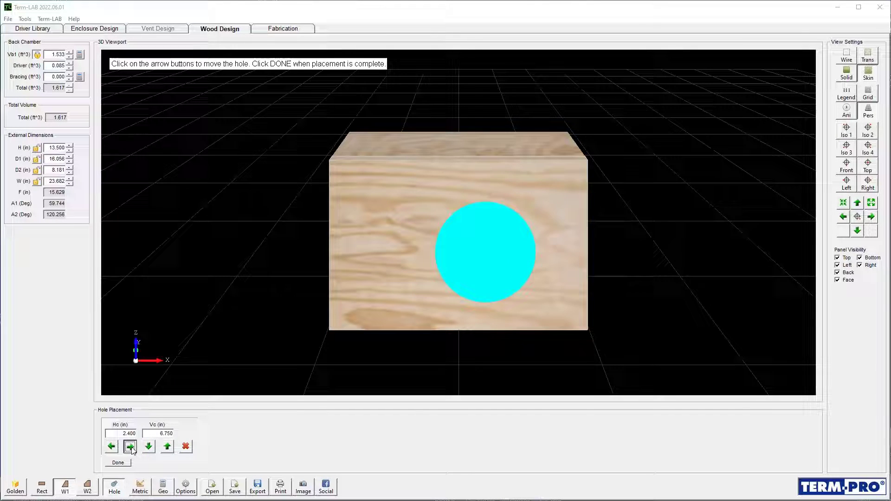
{"action": "left_click", "coordinate": [129, 446]}
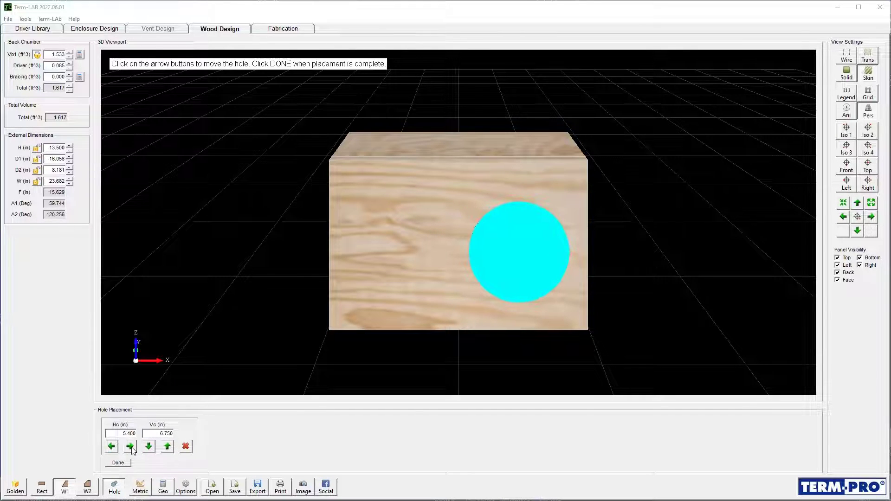
{"action": "left_click", "coordinate": [129, 447]}
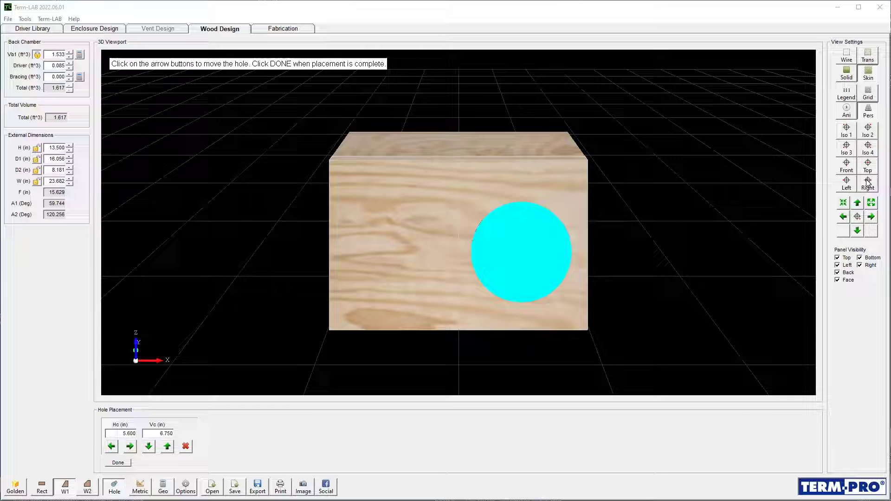
{"action": "left_click", "coordinate": [868, 182]}
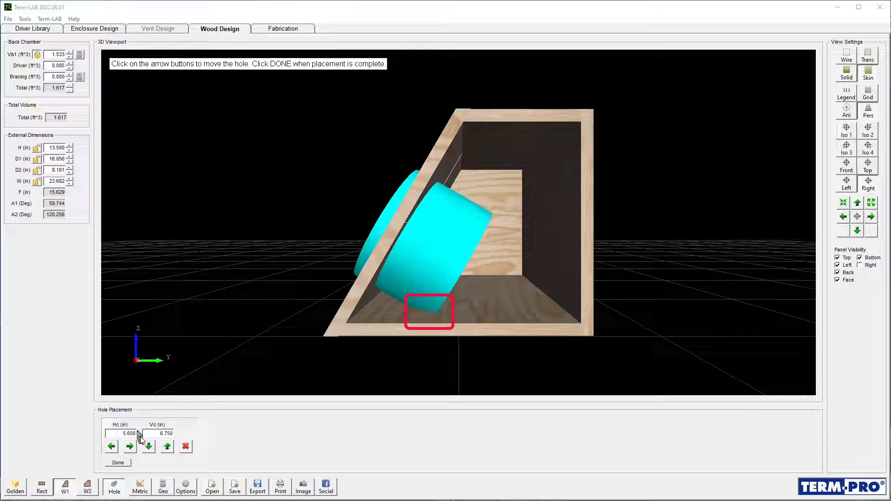
- Raise the driver hole to Vc 7.614 in and confirm its placement
{"action": "left_click", "coordinate": [167, 447]}
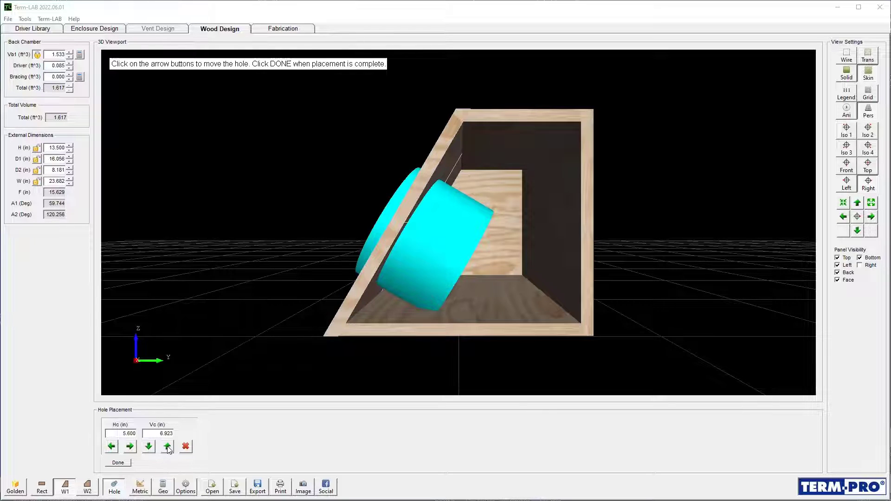
{"action": "left_click", "coordinate": [167, 446]}
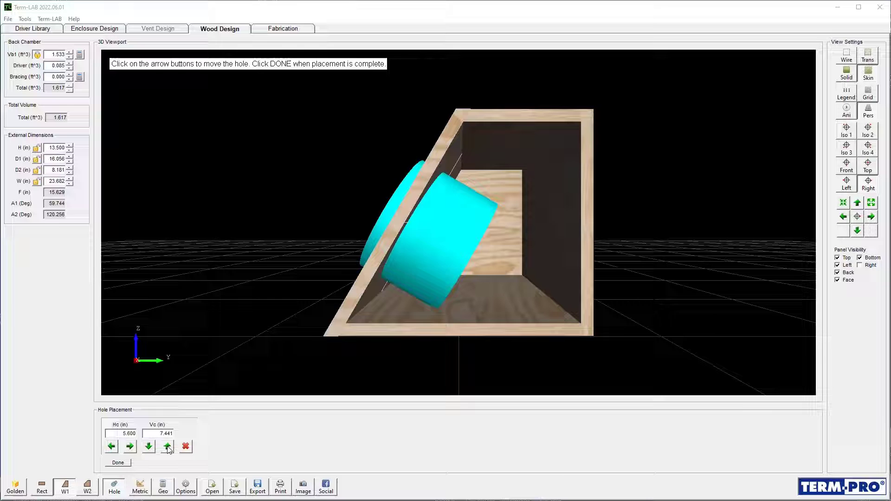
{"action": "left_click", "coordinate": [166, 446]}
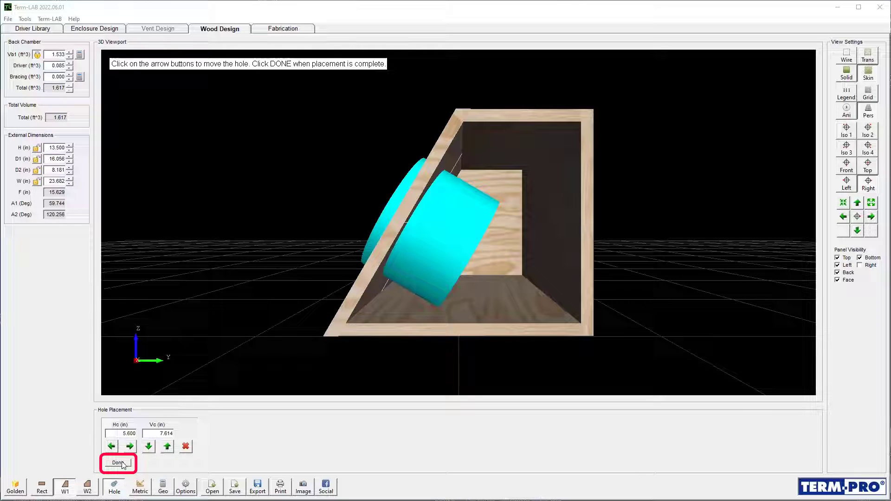
{"action": "left_click", "coordinate": [116, 464]}
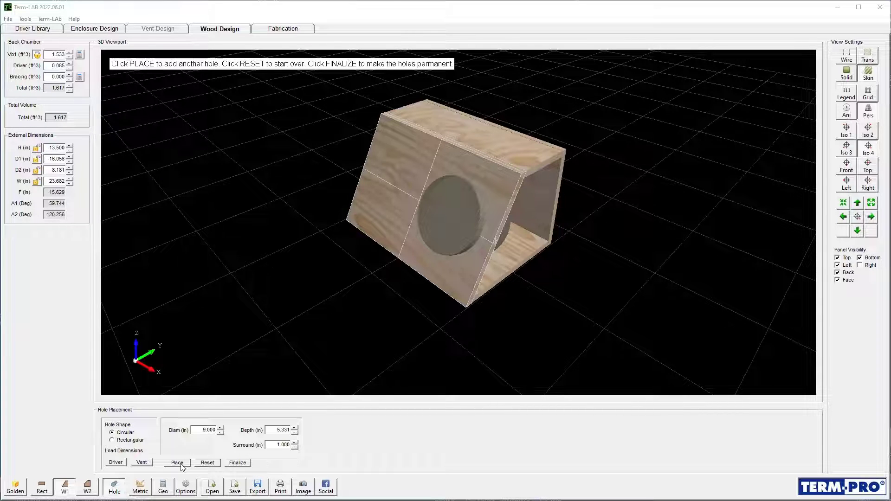
- Place a second driver hole on the front panel at -5.6 in horizontal, 7.7 in vertical
{"action": "left_click", "coordinate": [177, 463]}
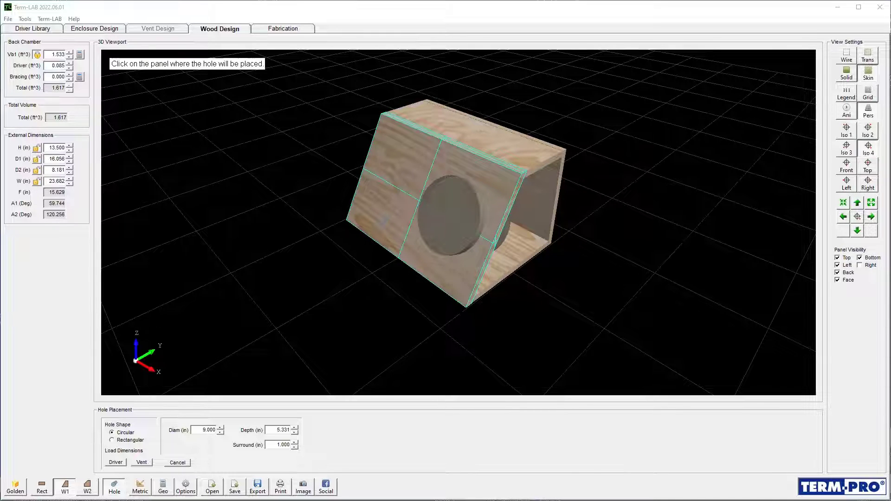
{"action": "left_click", "coordinate": [449, 217]}
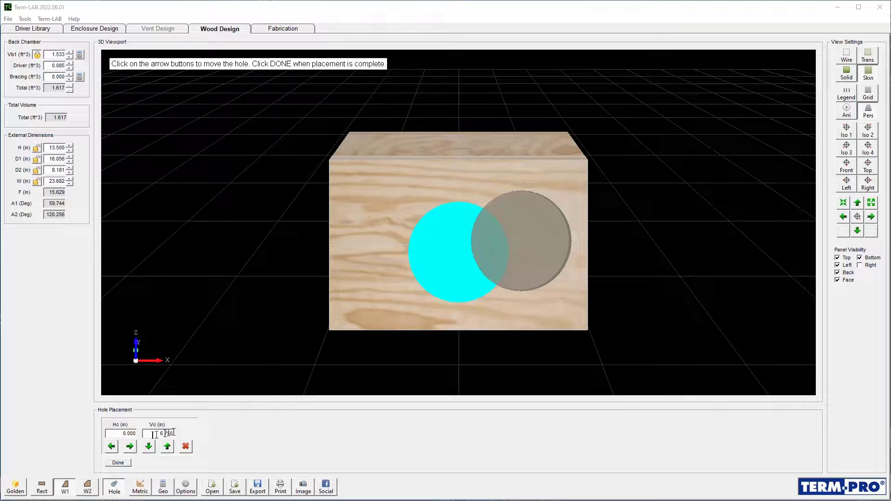
{"action": "left_click", "coordinate": [166, 446]}
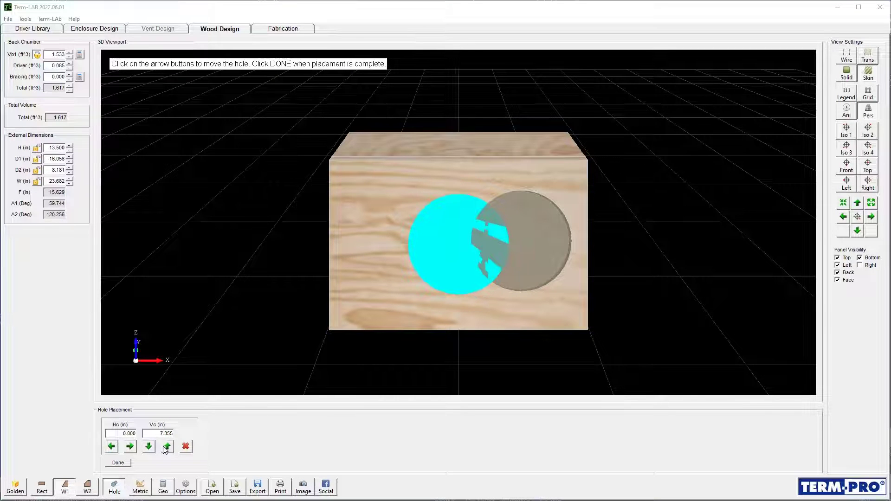
{"action": "left_click", "coordinate": [166, 447]}
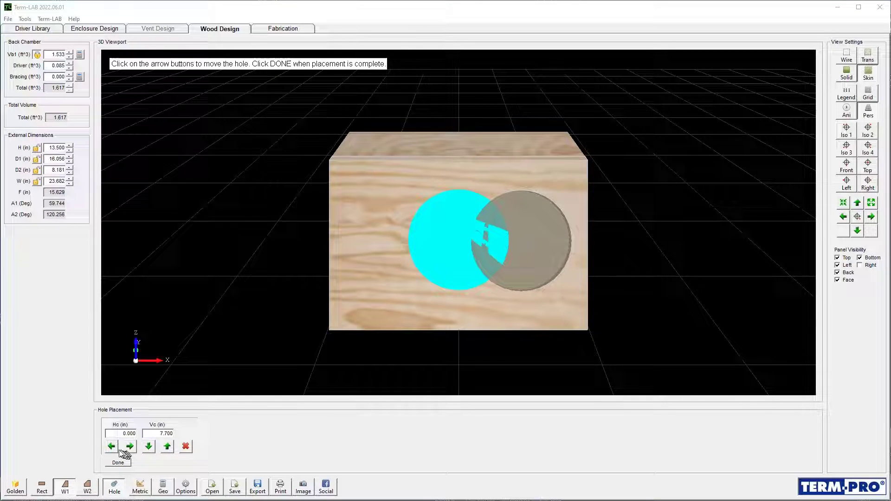
{"action": "left_click", "coordinate": [111, 446]}
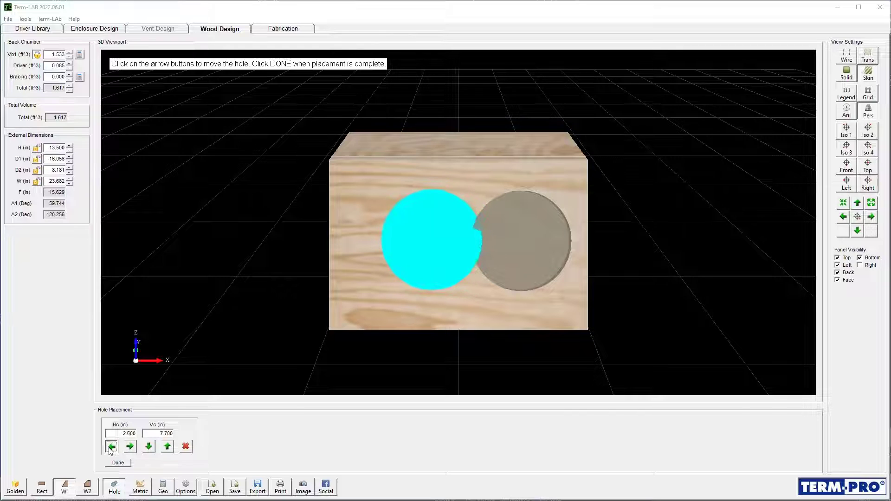
{"action": "left_click", "coordinate": [111, 446]}
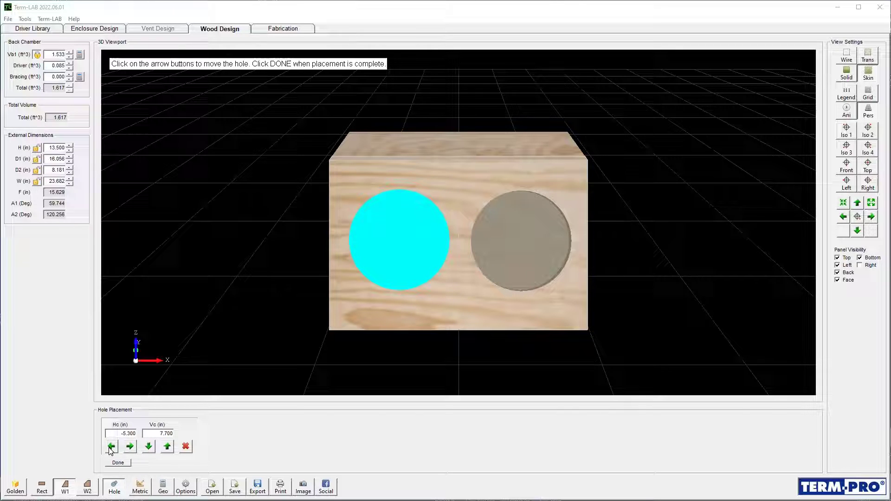
{"action": "left_click", "coordinate": [110, 446]}
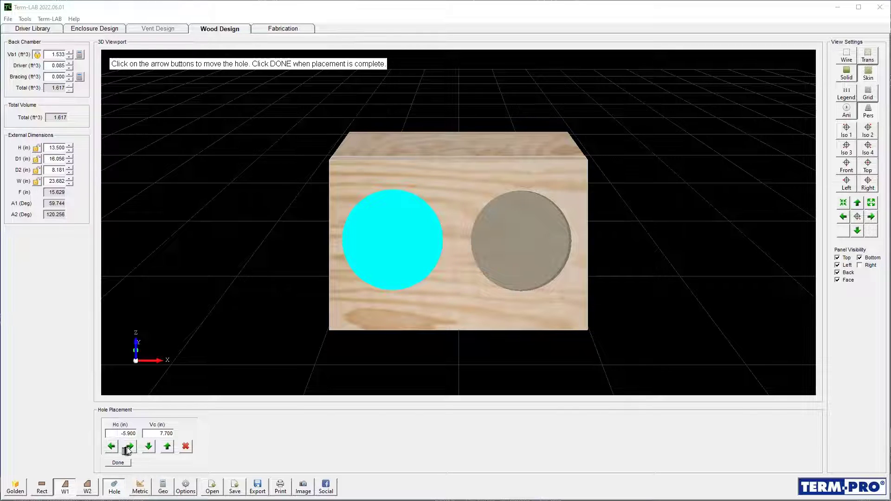
{"action": "left_click", "coordinate": [129, 446]}
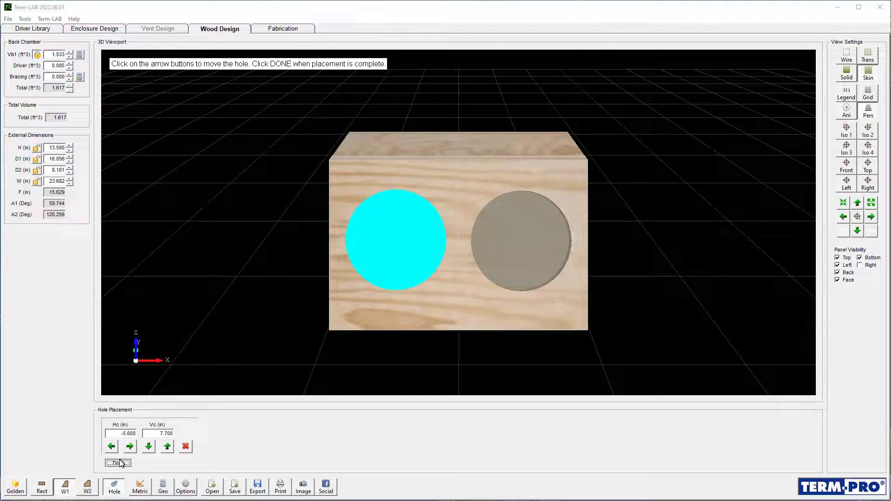
{"action": "left_click", "coordinate": [119, 462]}
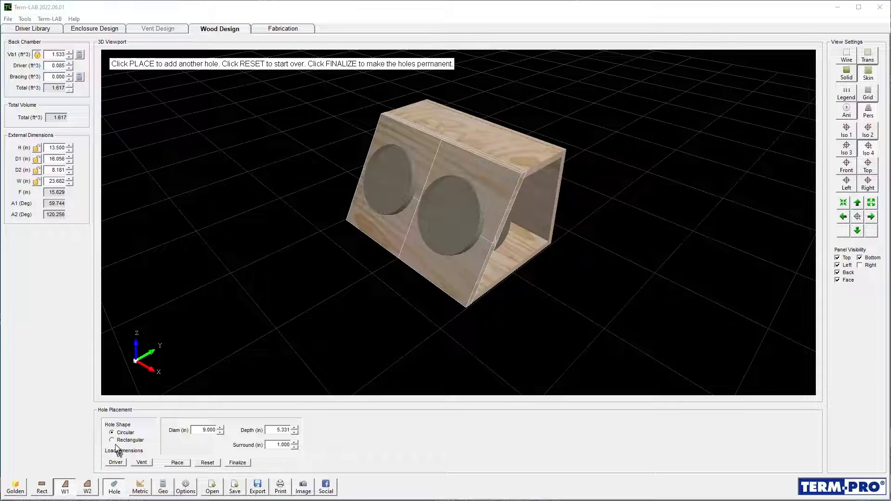
- Add a 2 × 20 in rectangular vent slot lowered beneath the driver holes
{"action": "left_click", "coordinate": [112, 440]}
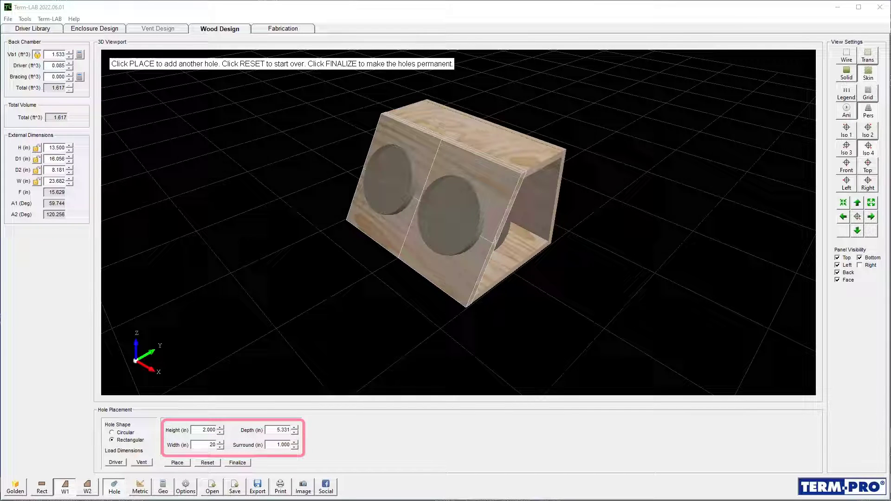
{"action": "left_click", "coordinate": [177, 463]}
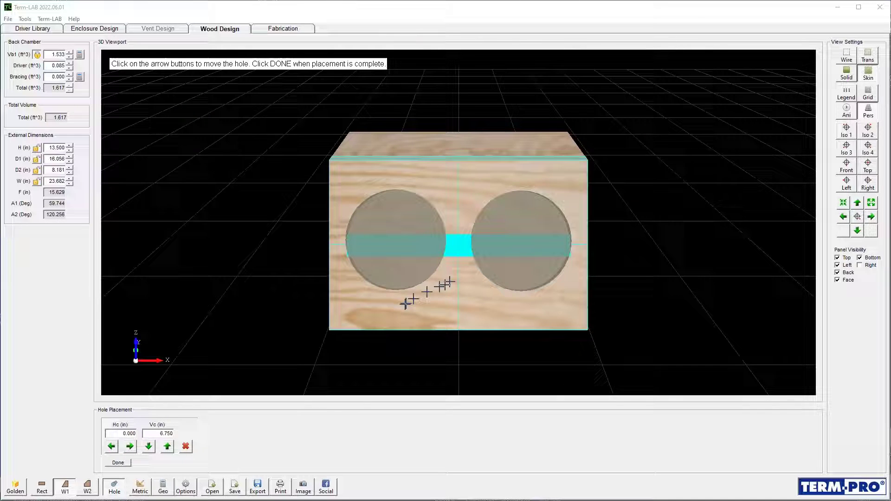
{"action": "left_click", "coordinate": [148, 447]}
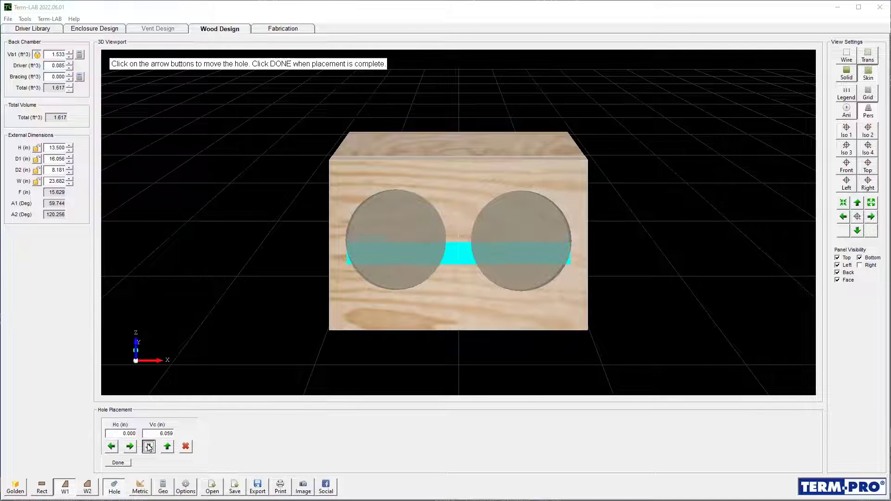
{"action": "left_click", "coordinate": [148, 446]}
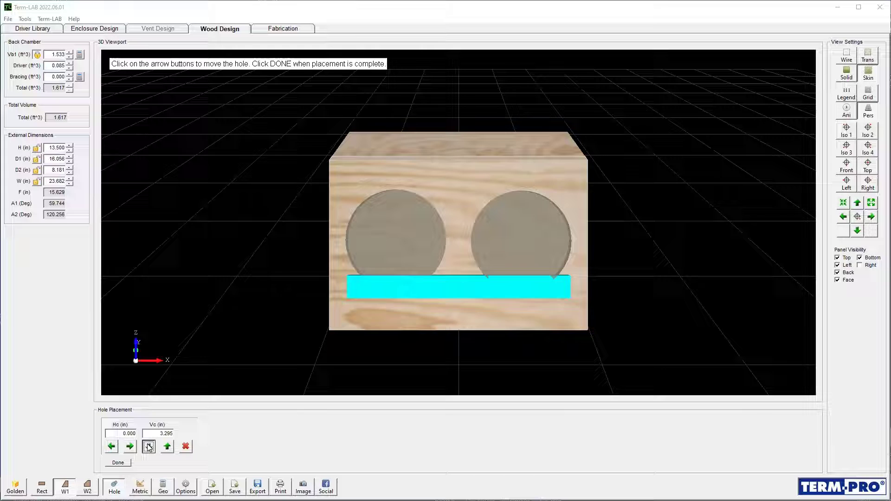
{"action": "left_click", "coordinate": [149, 446]}
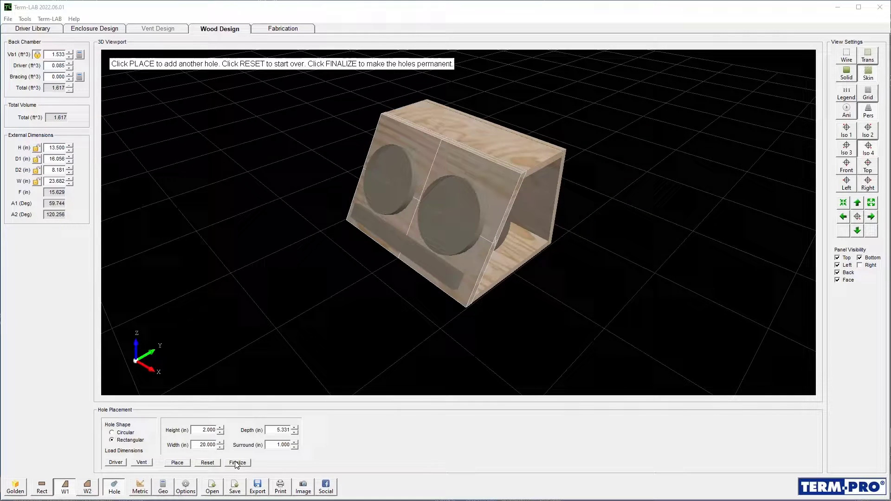
- Finalize all holes and rotate the view to inspect the separated panels
{"action": "left_click", "coordinate": [238, 463]}
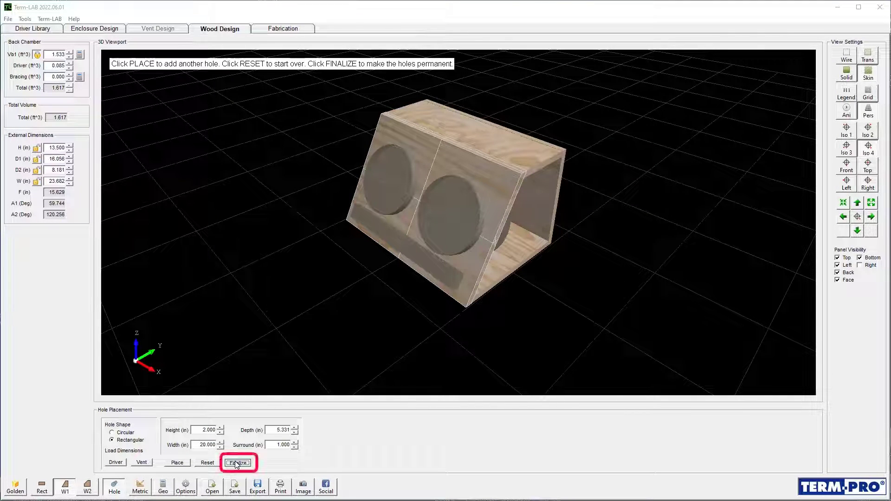
{"action": "left_click", "coordinate": [238, 463]}
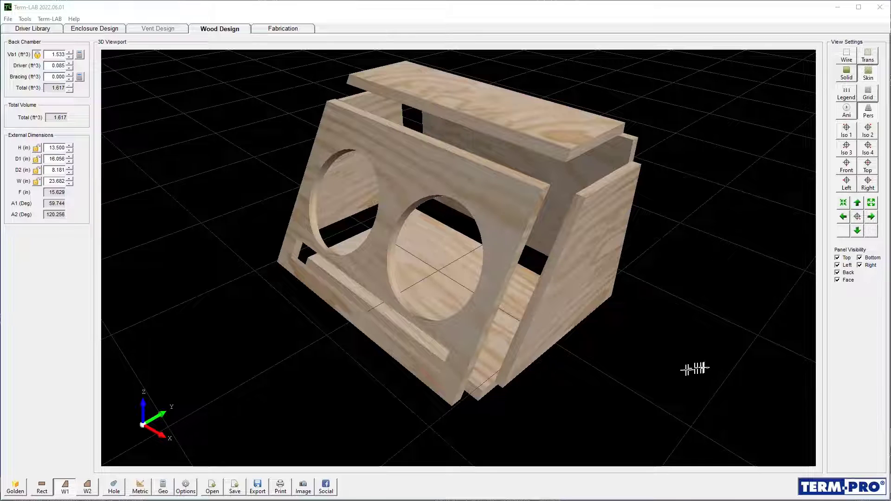
{"action": "left_click_drag", "start_coordinate": [694, 369], "coordinate": [350, 437]}
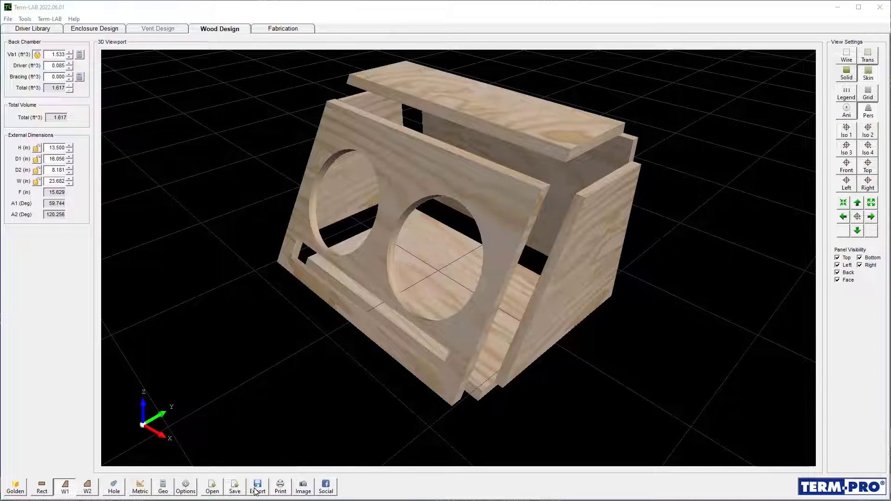
- Export the enclosure as OBJ file 'mytest' and dismiss the success message
{"action": "left_click", "coordinate": [257, 486]}
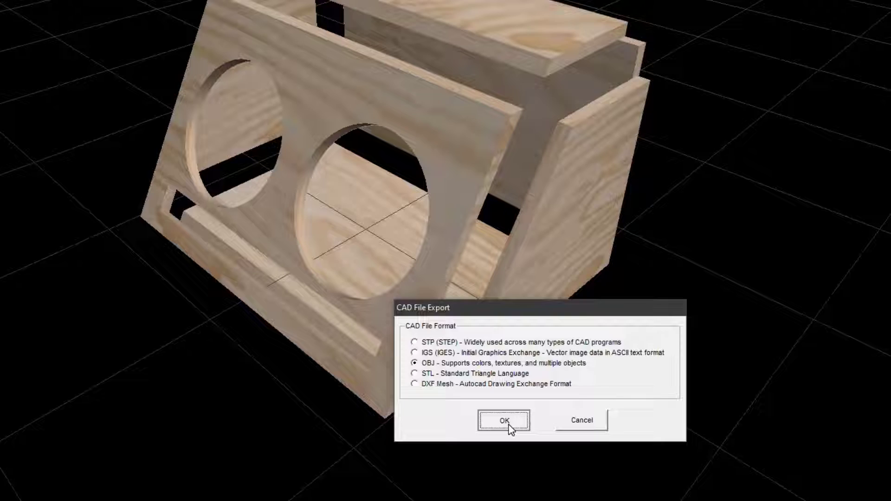
{"action": "left_click", "coordinate": [503, 421]}
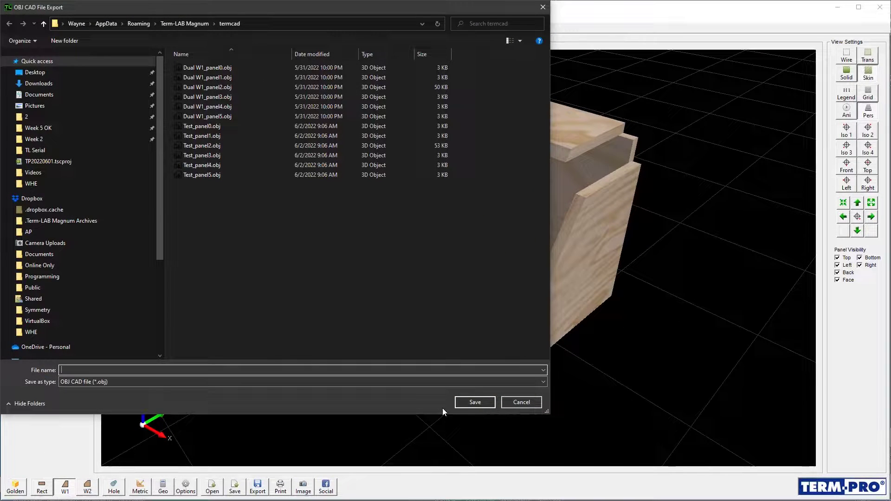
{"action": "type", "text": "mytest"}
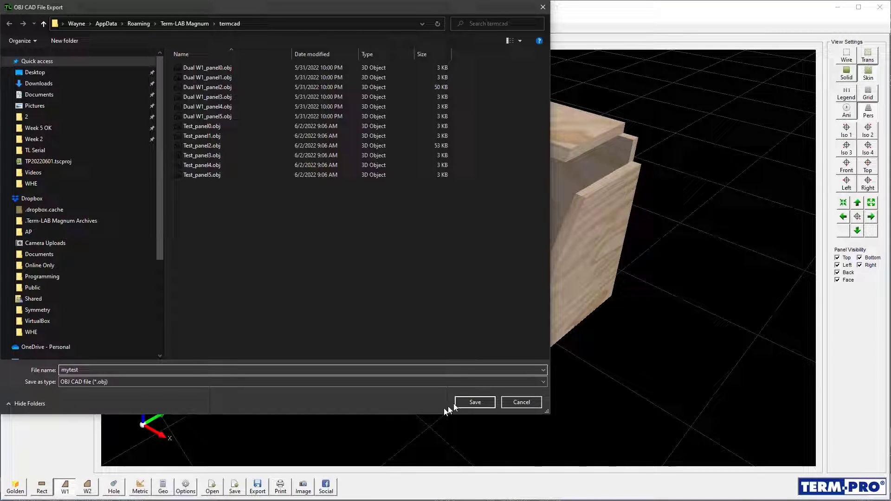
{"action": "left_click", "coordinate": [475, 402]}
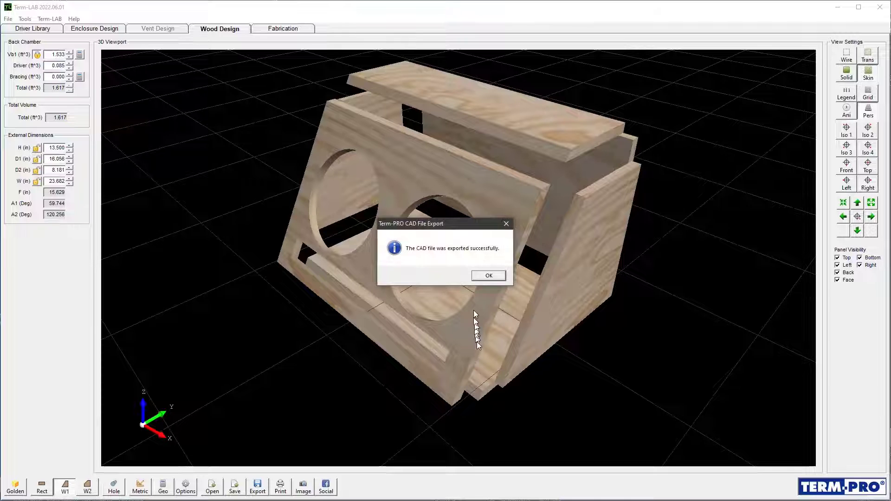
{"action": "left_click", "coordinate": [489, 276]}
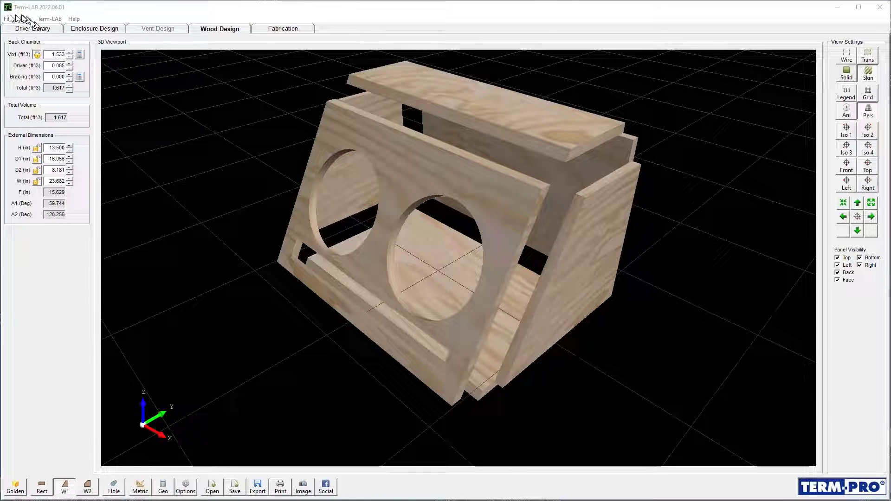
{"action": "left_click", "coordinate": [7, 19]}
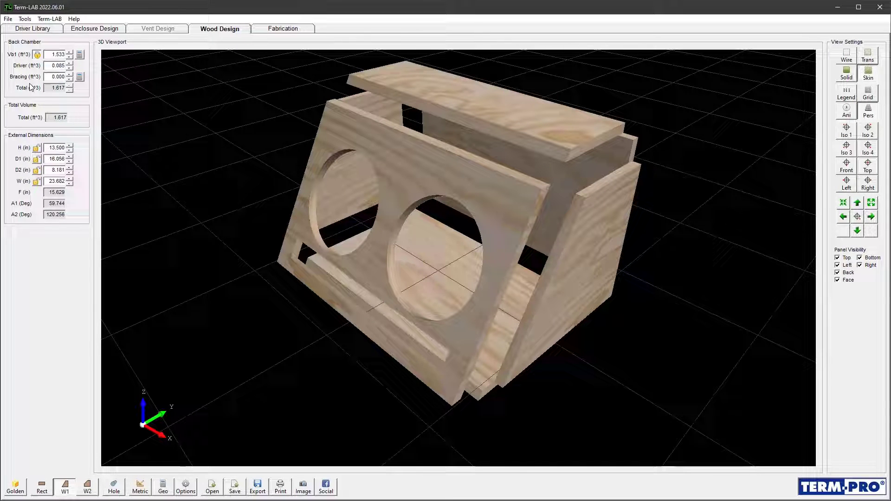
- Show the Front Panel blueprint in the Fabrication view
{"action": "left_click", "coordinate": [282, 29]}
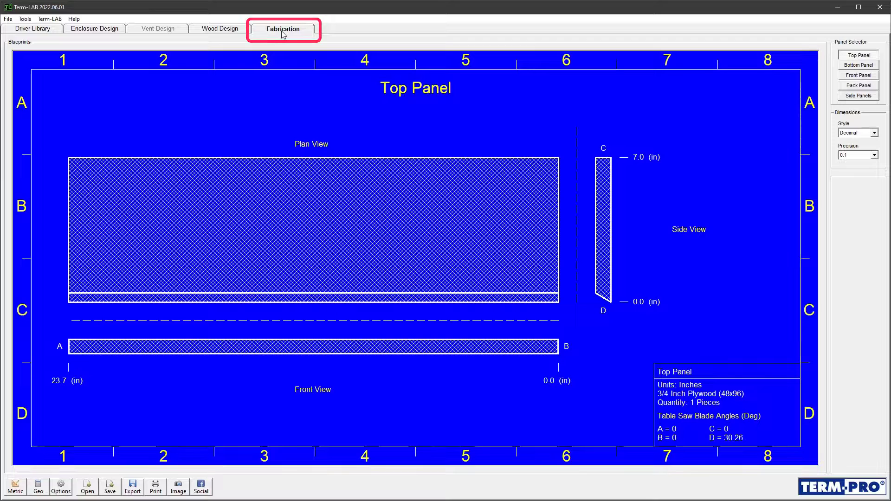
{"action": "mouse_move", "coordinate": [845, 74]}
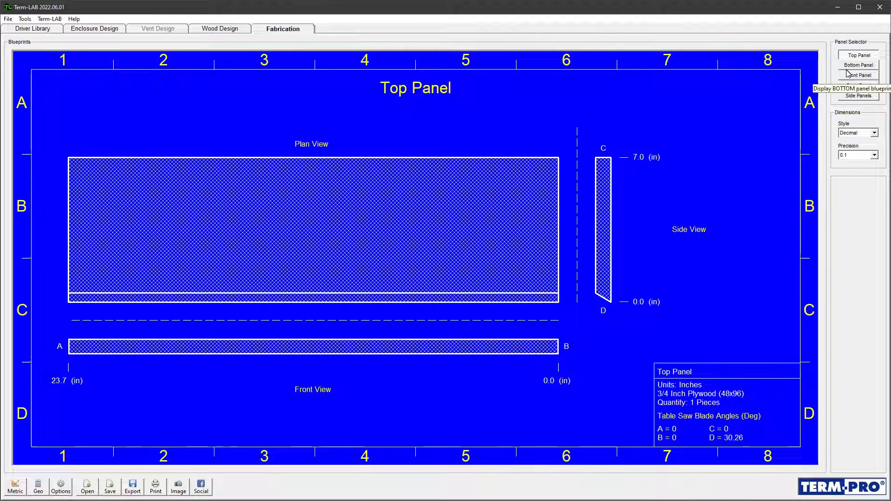
{"action": "left_click", "coordinate": [859, 75]}
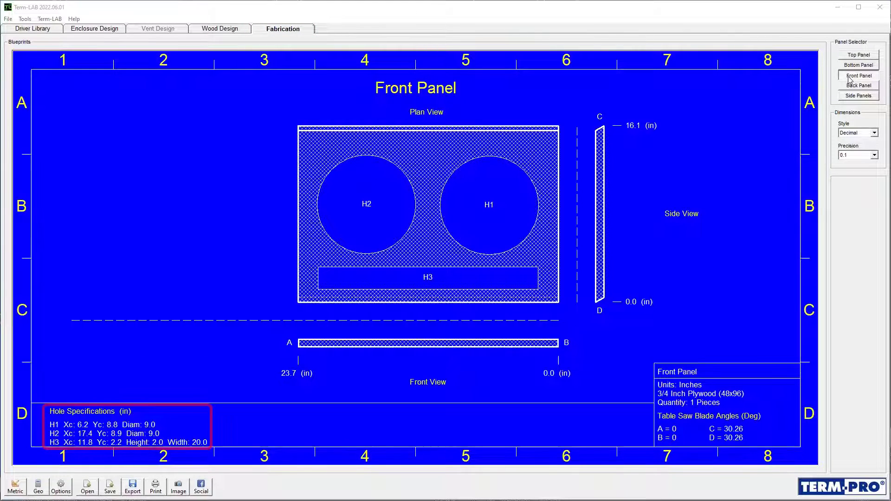
{"action": "mouse_move", "coordinate": [571, 436]}
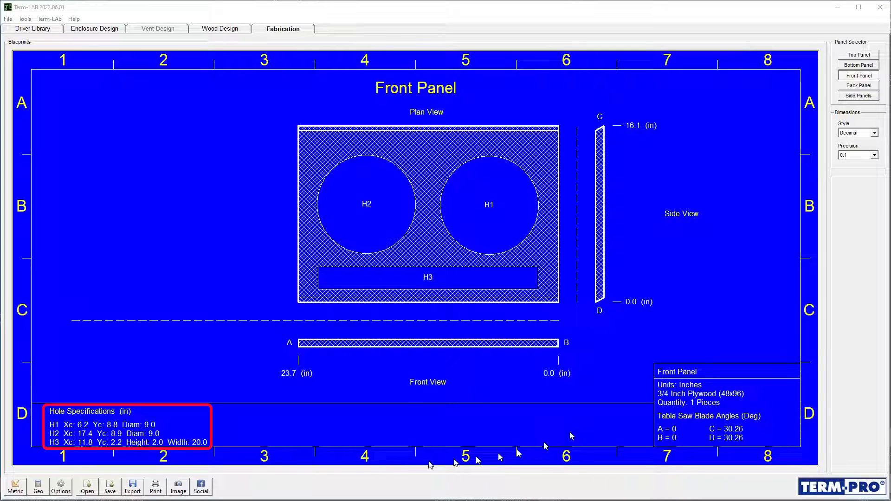
{"action": "mouse_move", "coordinate": [148, 445]}
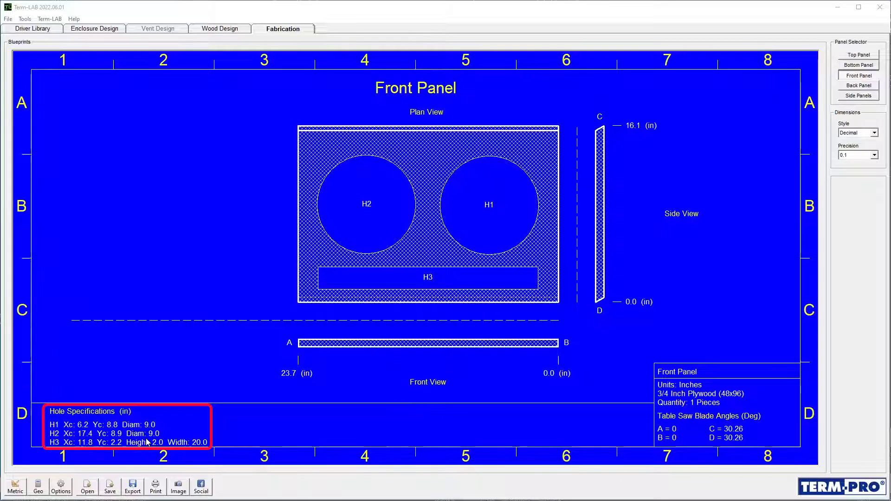